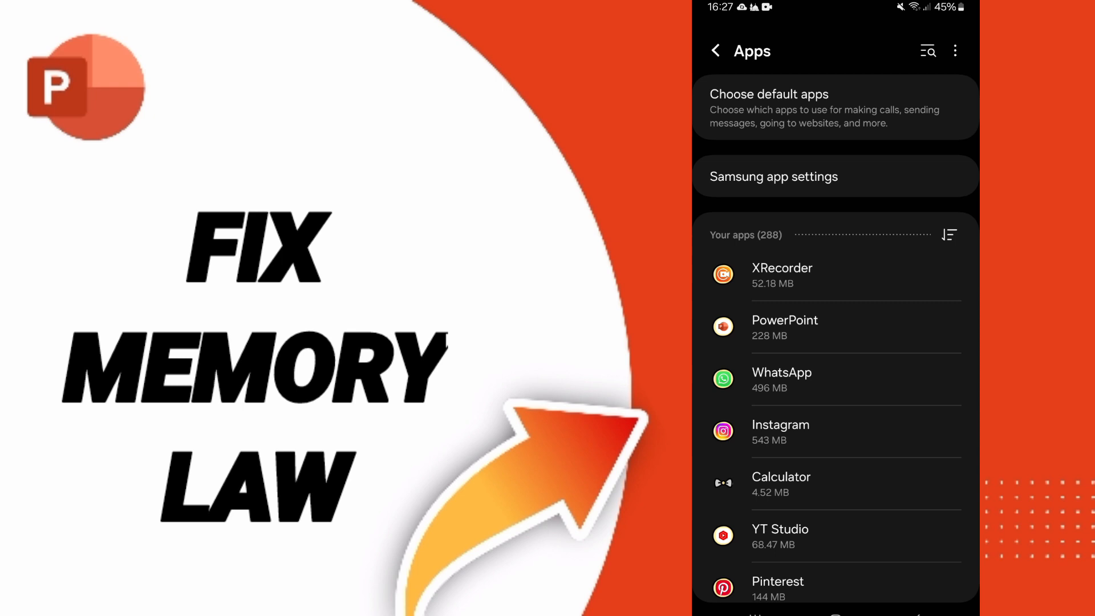
Step: Force stop PowerPoint and confirm with OK
left_click(785, 326)
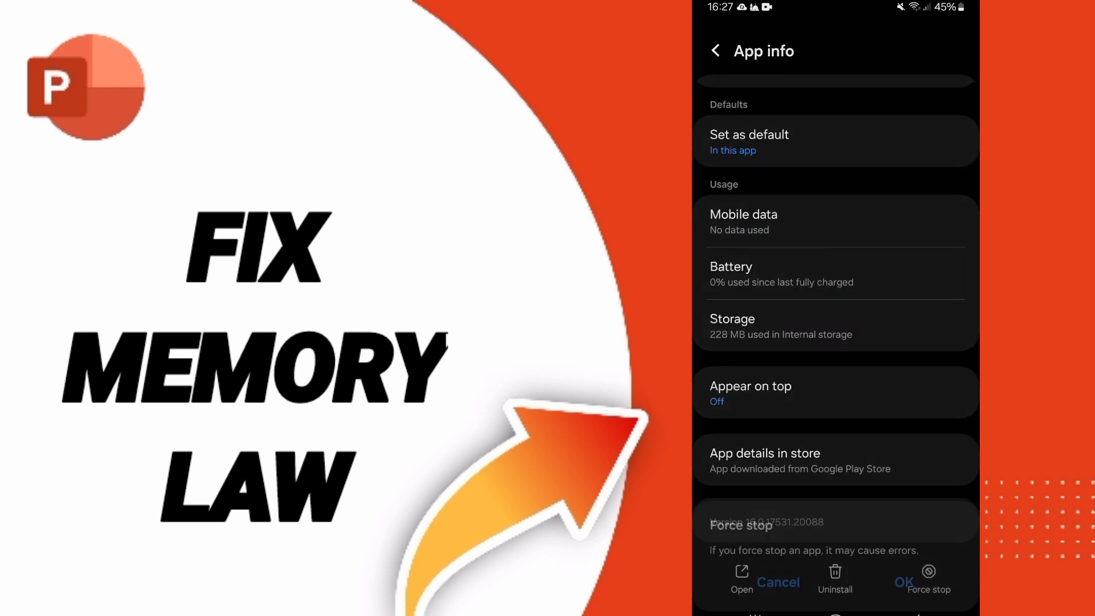
left_click(777, 581)
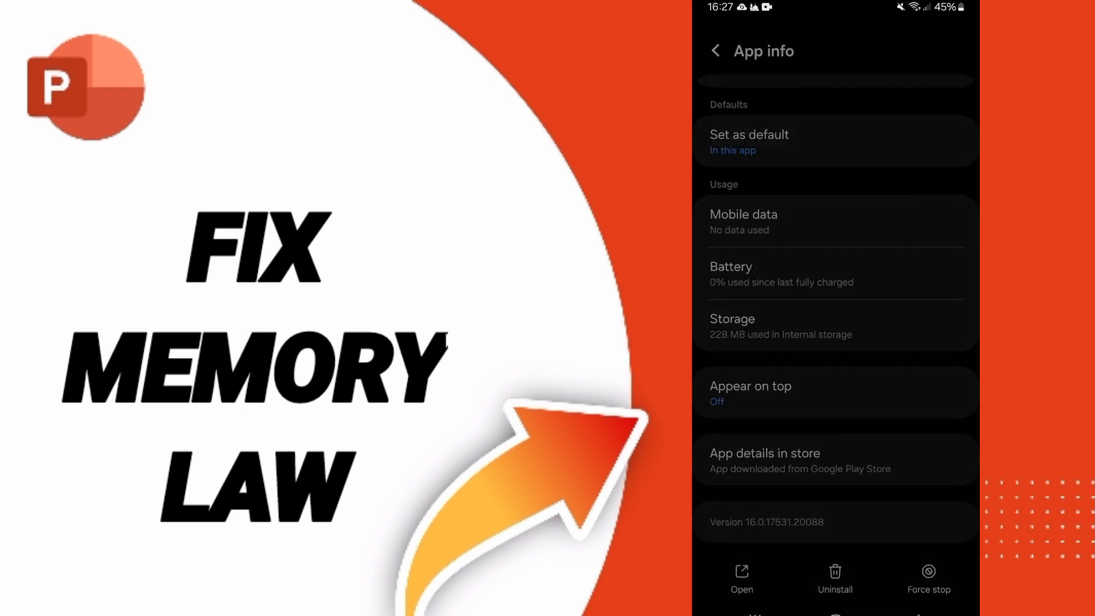
Step: View PowerPoint's 228 MB storage breakdown and request Clear data to reach the delete warning
left_click(834, 327)
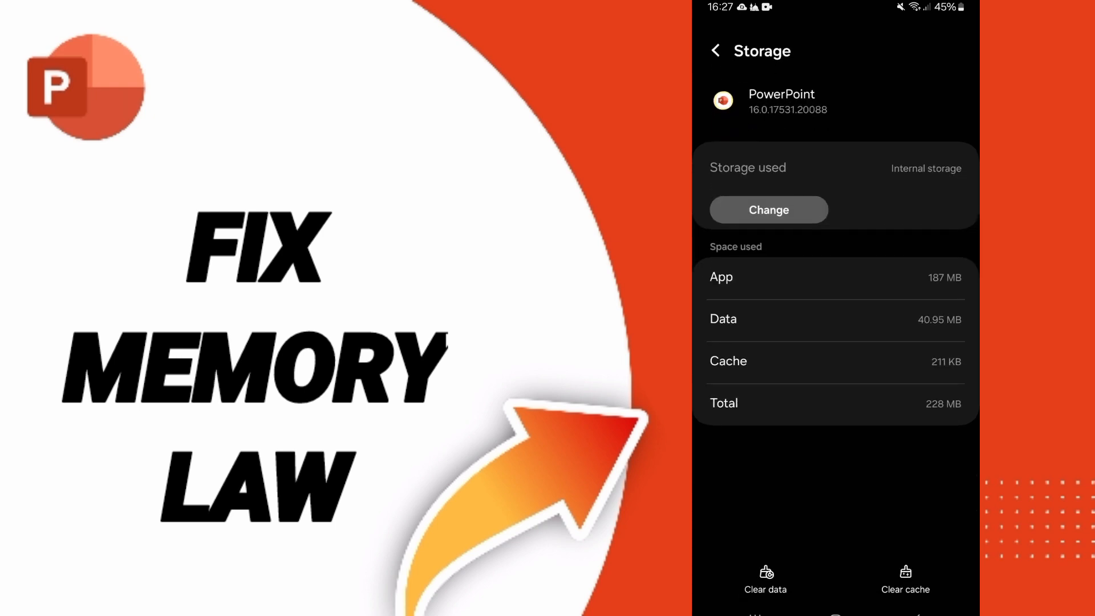
left_click(765, 580)
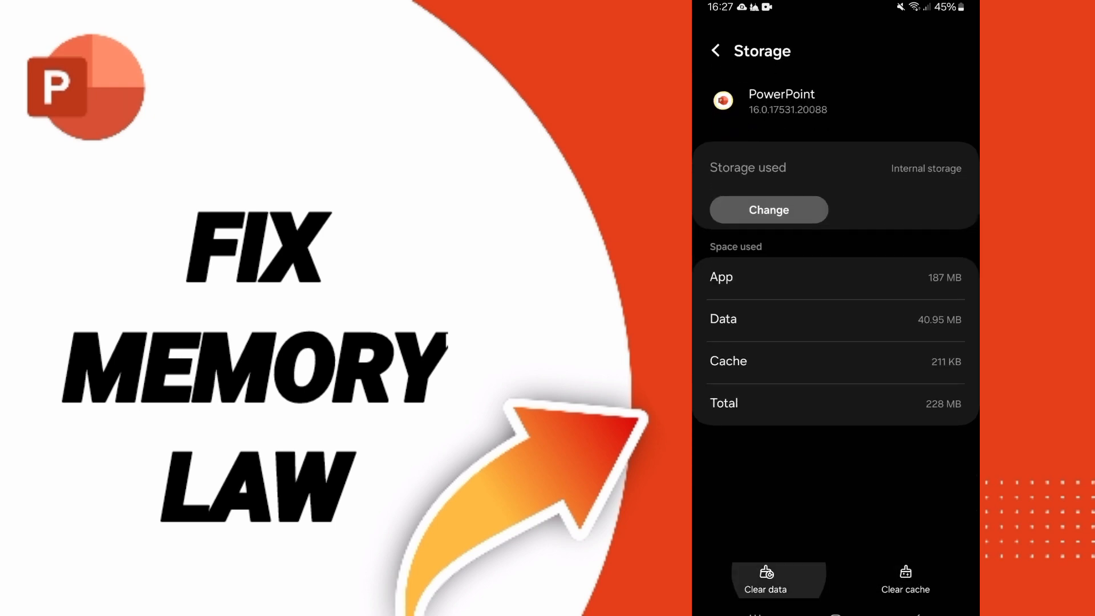
left_click(764, 579)
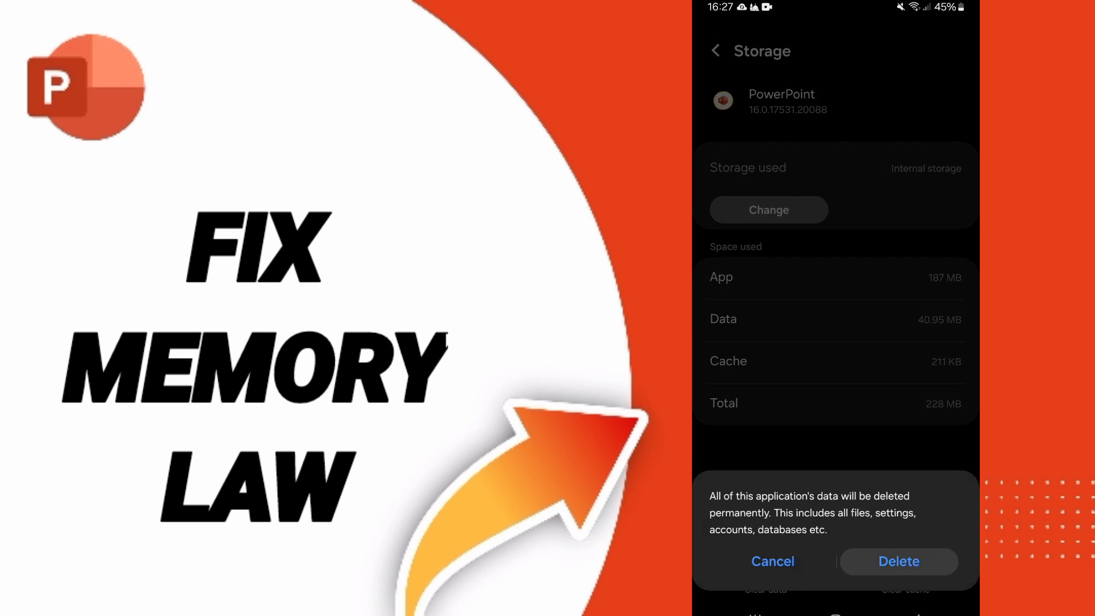